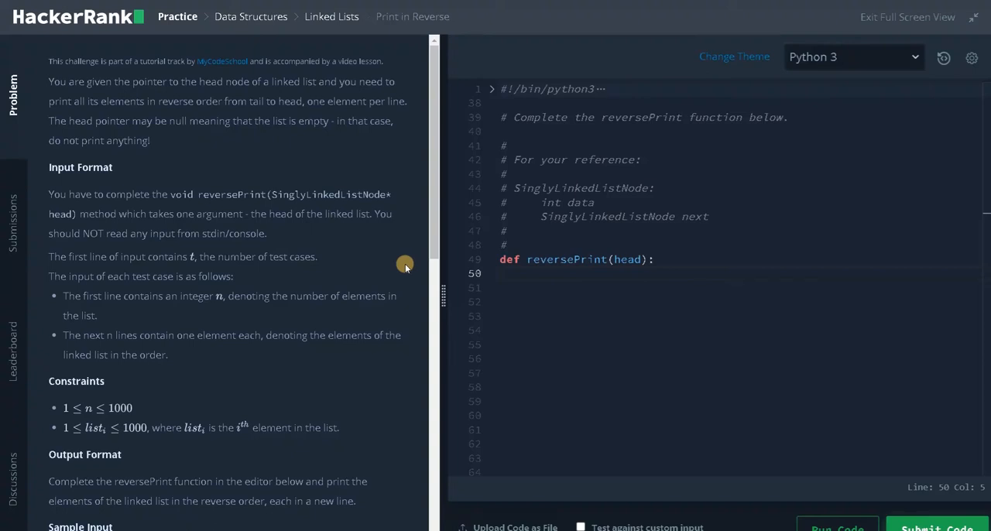
{"action": "mouse_move", "coordinate": [397, 59]}
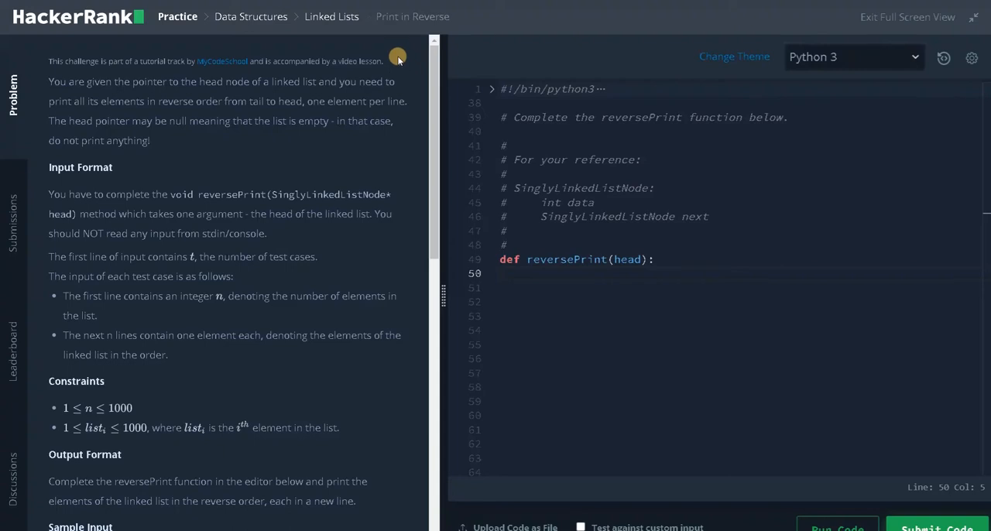
{"action": "mouse_move", "coordinate": [168, 93]}
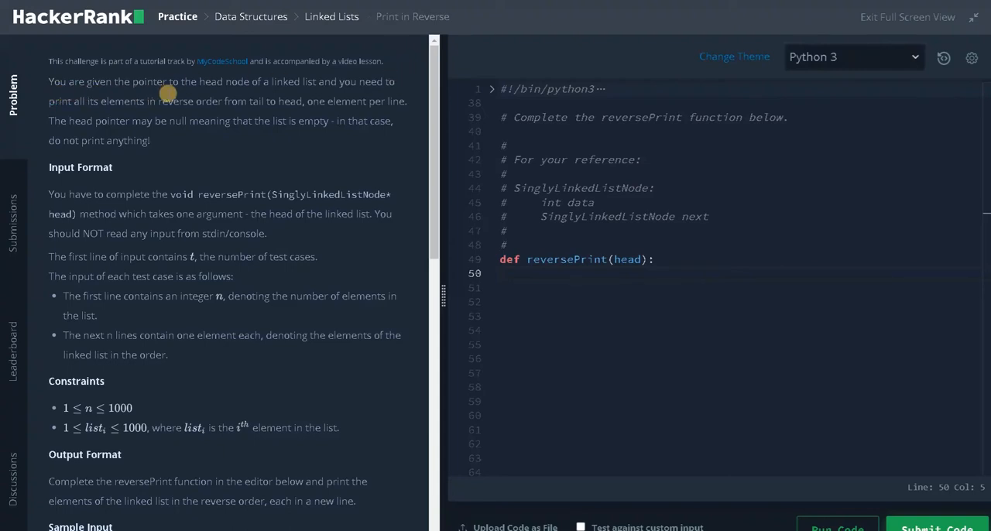
{"action": "mouse_move", "coordinate": [311, 90]}
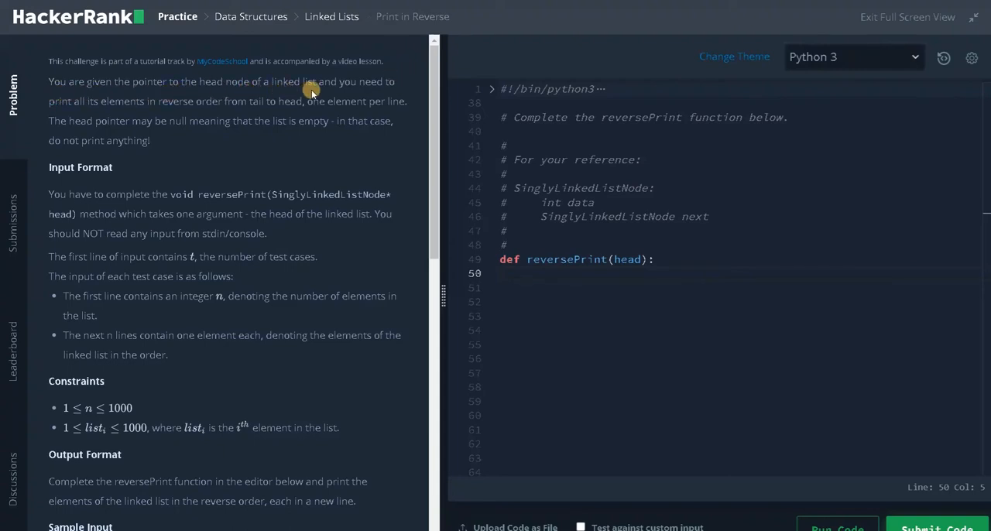
{"action": "mouse_move", "coordinate": [122, 112]}
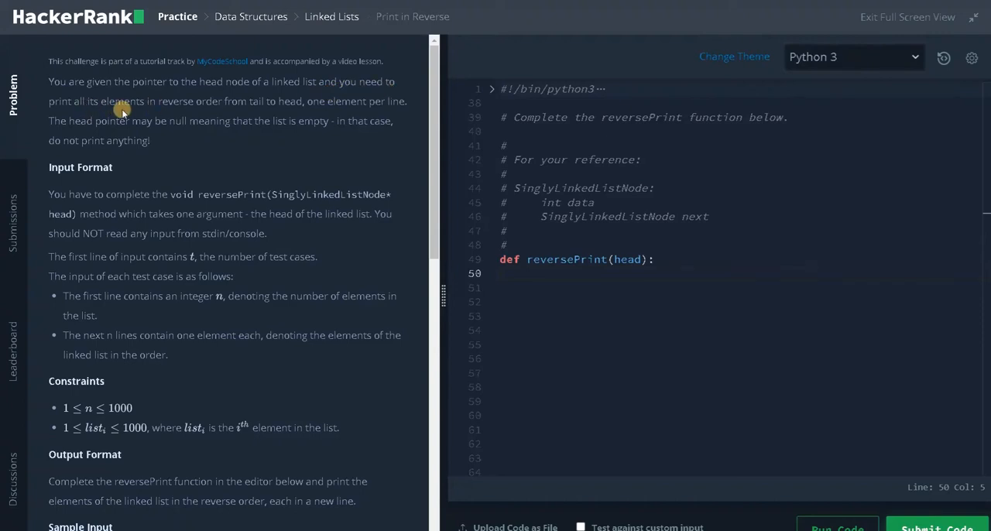
{"action": "mouse_move", "coordinate": [288, 108]}
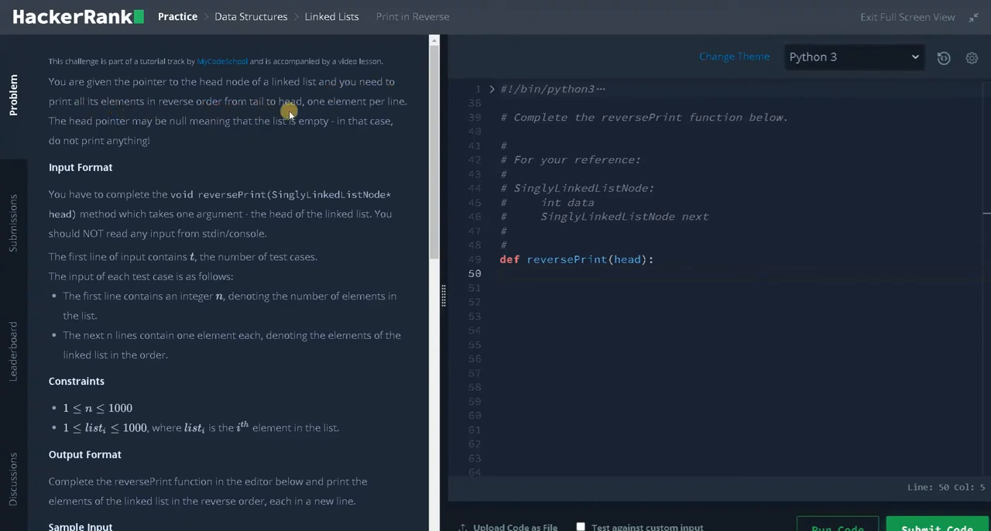
{"action": "mouse_move", "coordinate": [399, 110]}
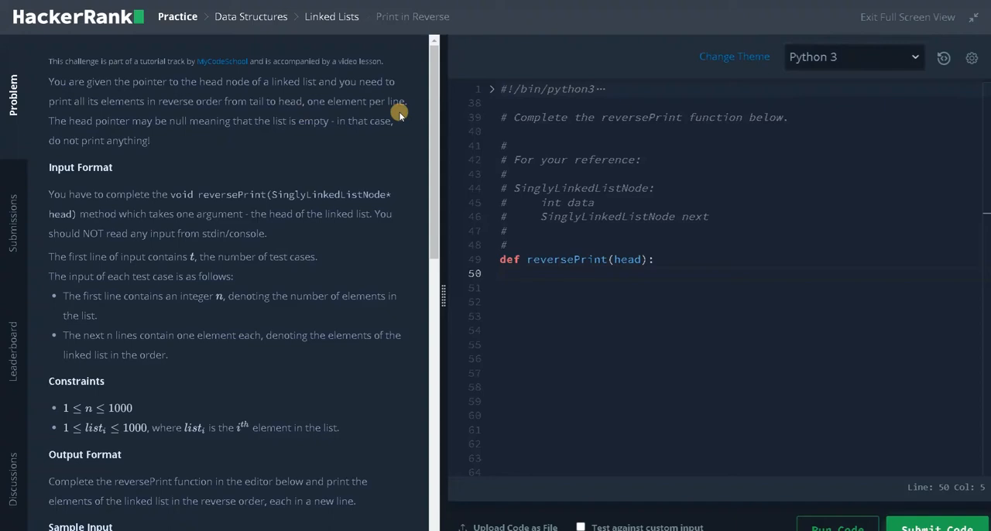
{"action": "mouse_move", "coordinate": [147, 132]}
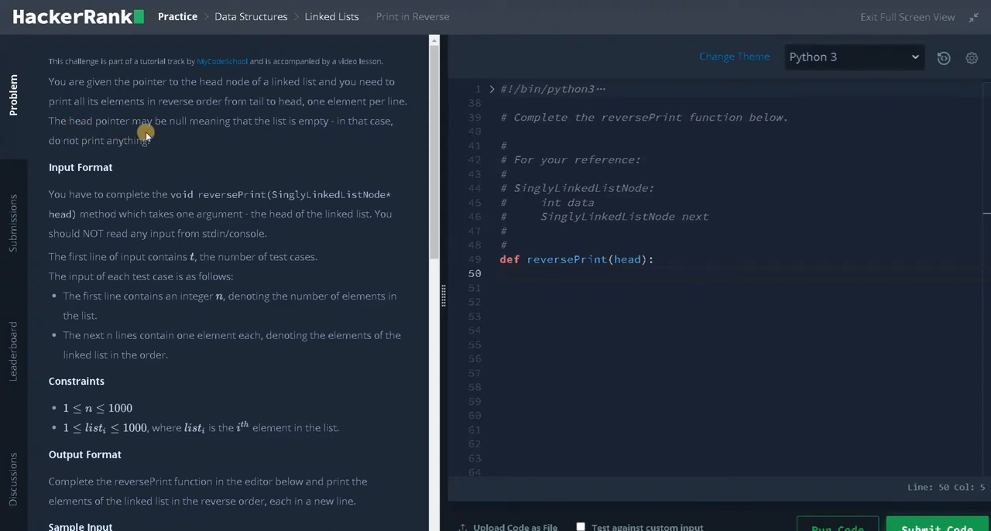
{"action": "mouse_move", "coordinate": [301, 129]}
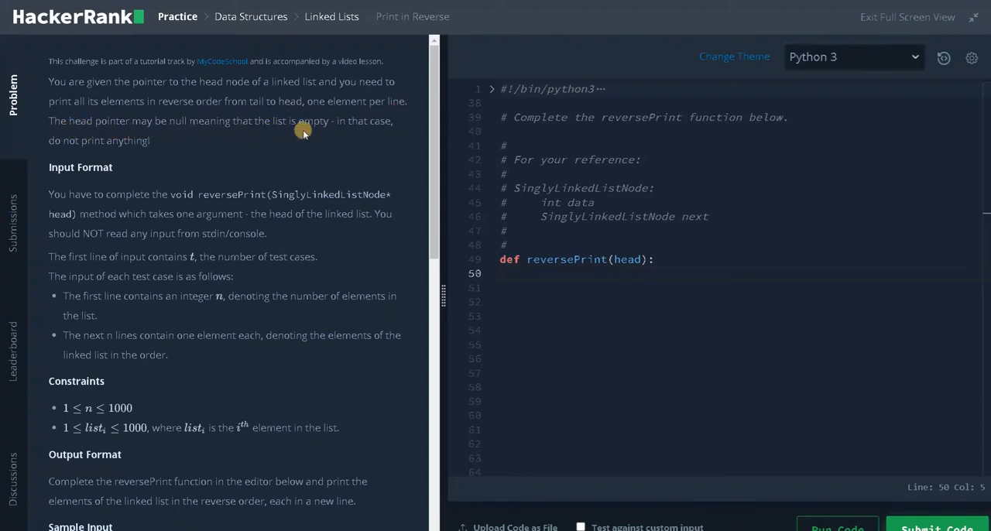
{"action": "mouse_move", "coordinate": [60, 152]}
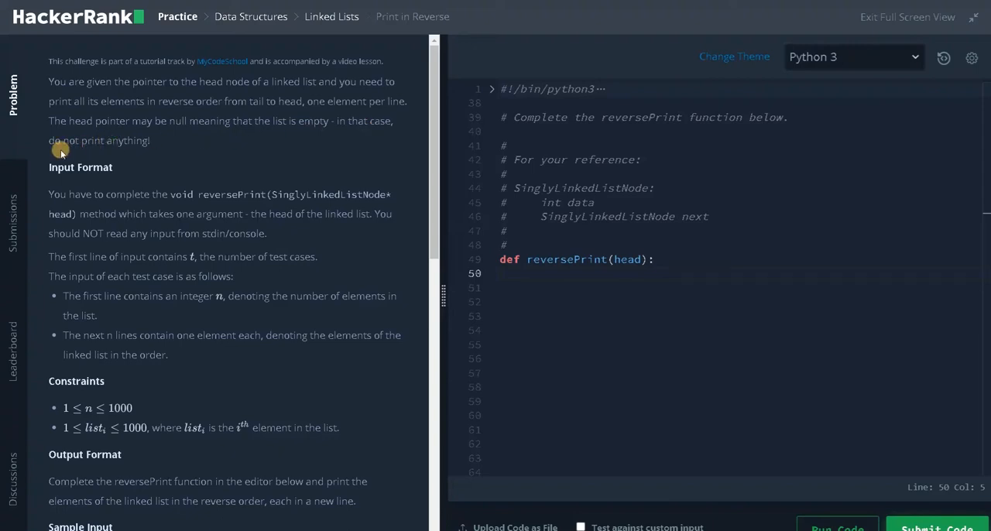
{"action": "mouse_move", "coordinate": [153, 189]}
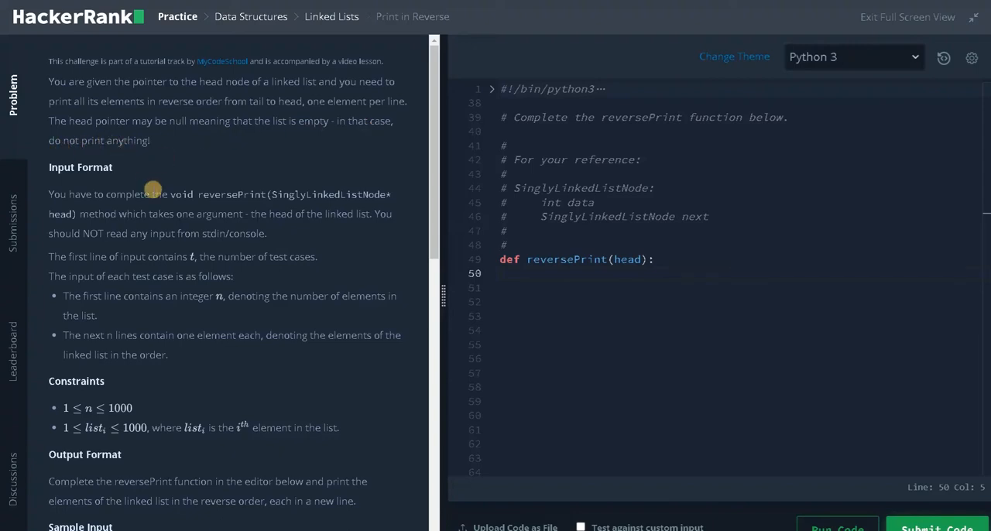
{"action": "mouse_move", "coordinate": [181, 151]}
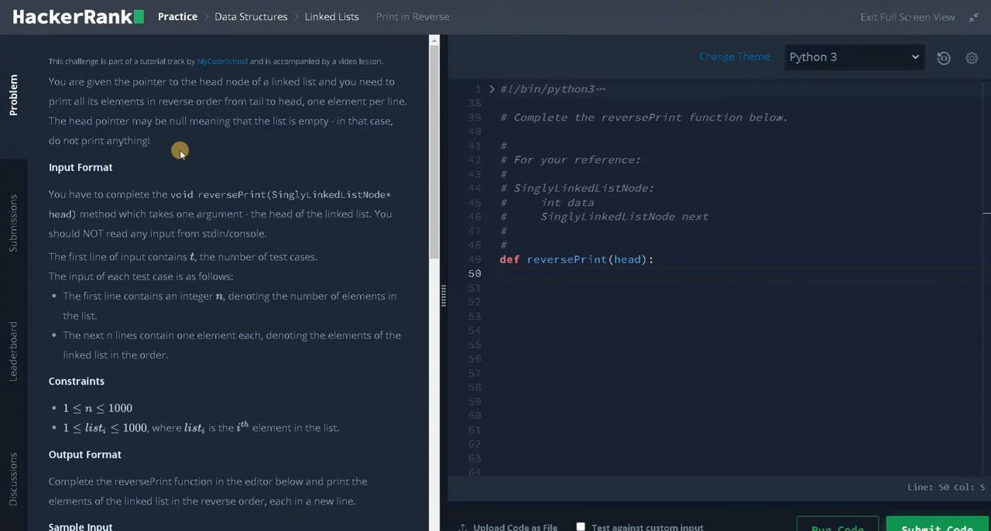
Step: Scroll the problem statement down to the sample input, output and three-case explanation
{"action": "scroll", "scroll_direction": "down", "scroll_amount": 3}
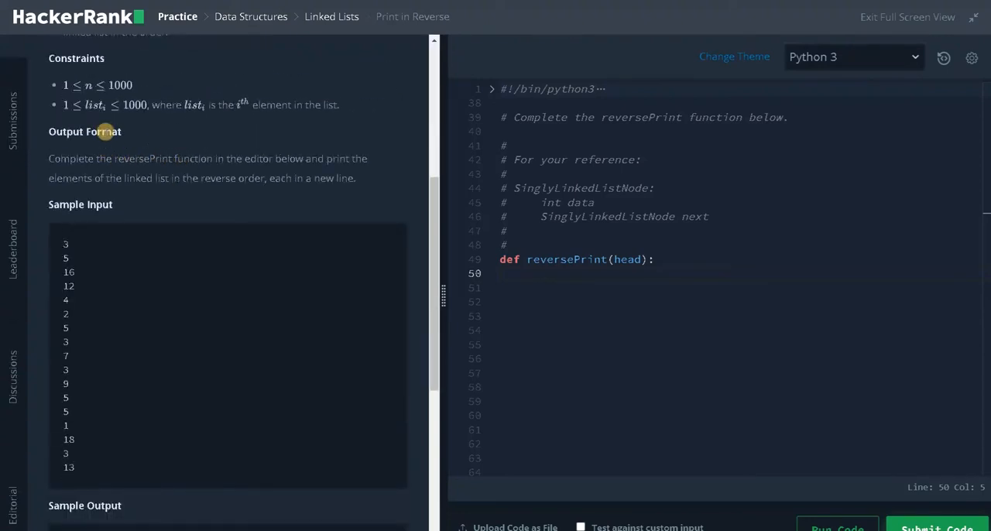
{"action": "mouse_move", "coordinate": [127, 91]}
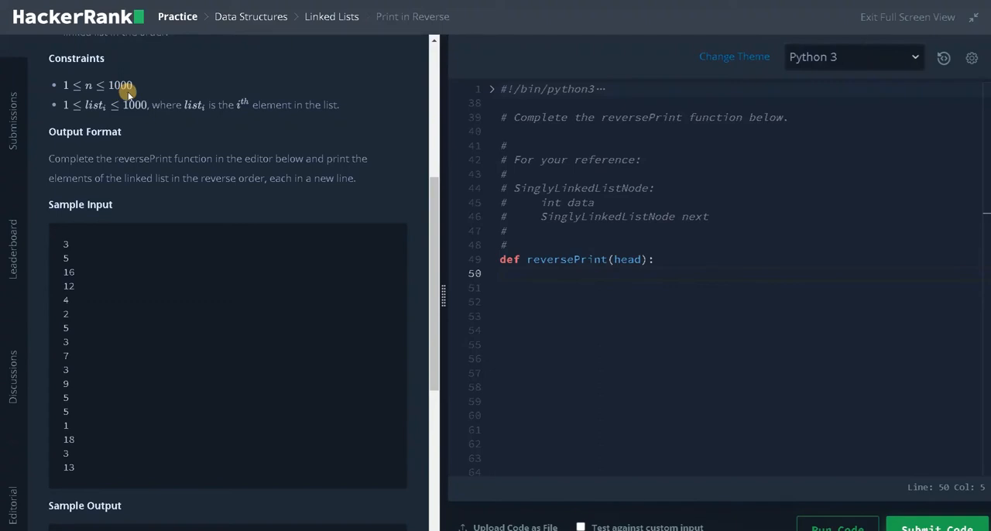
{"action": "mouse_move", "coordinate": [108, 114]}
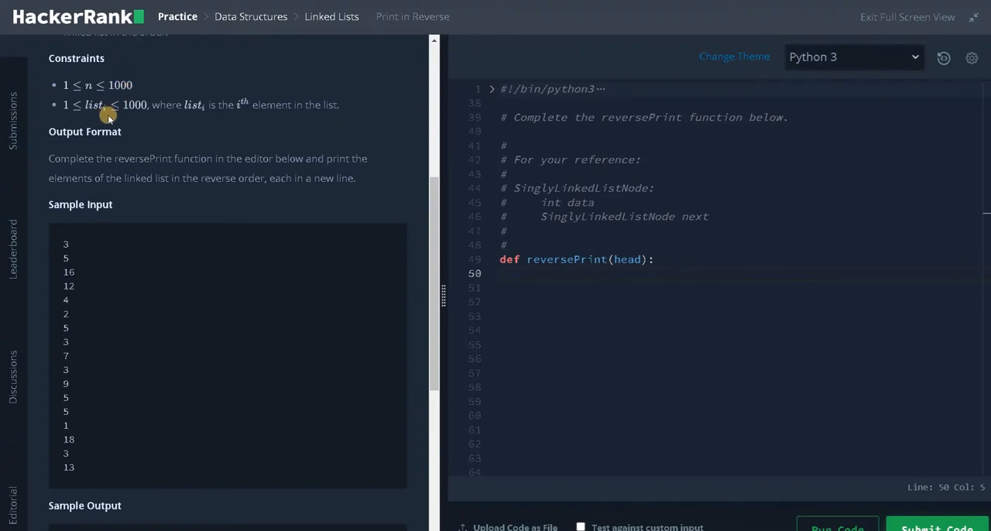
{"action": "mouse_move", "coordinate": [131, 116]}
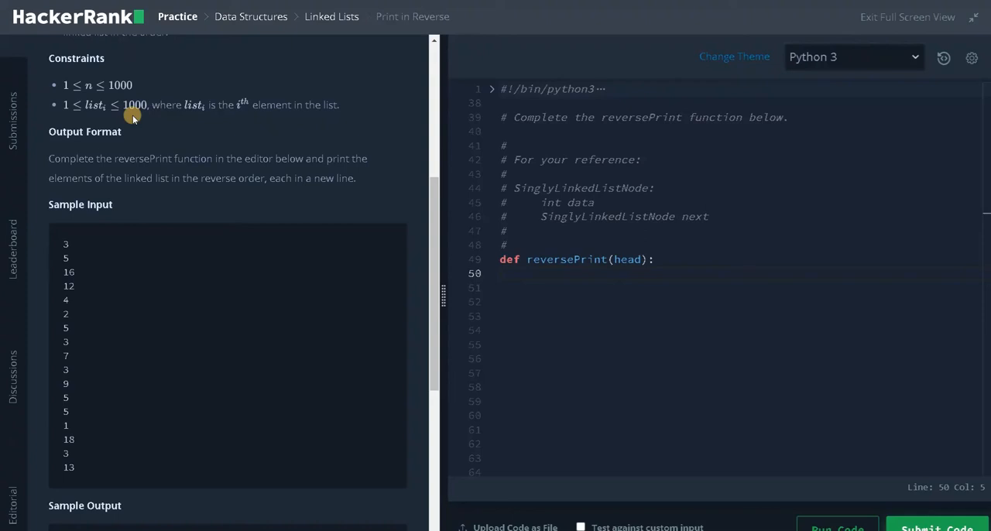
{"action": "scroll", "scroll_direction": "down", "scroll_amount": 3}
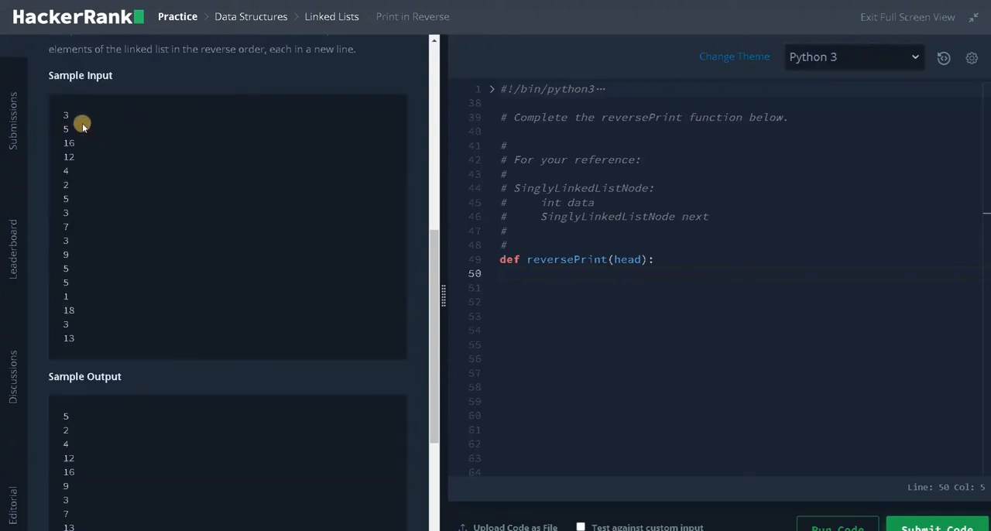
{"action": "mouse_move", "coordinate": [68, 117]}
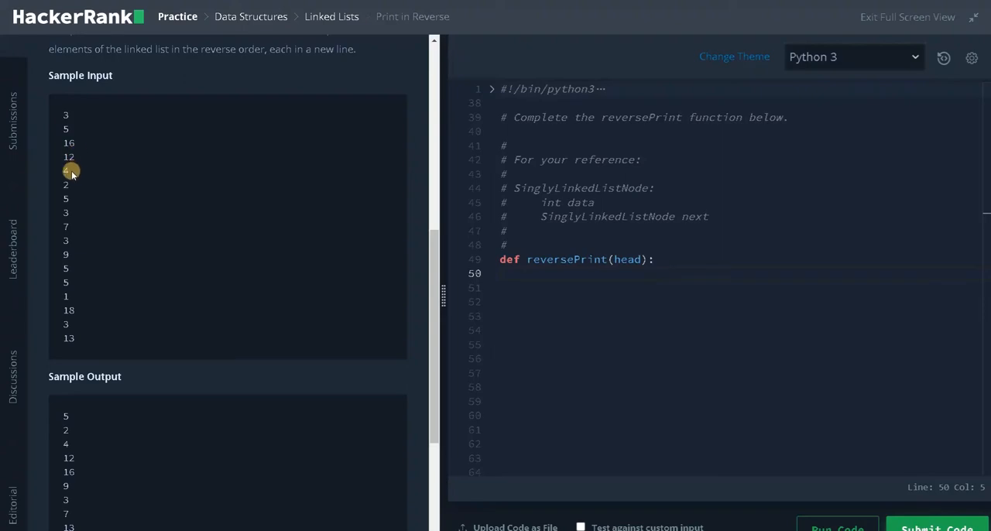
{"action": "mouse_move", "coordinate": [69, 201]}
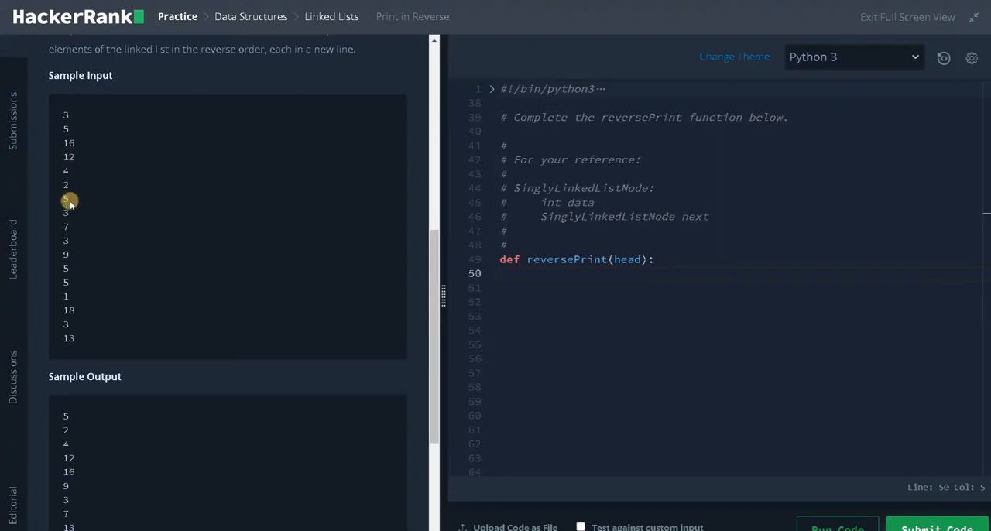
{"action": "mouse_move", "coordinate": [70, 198]}
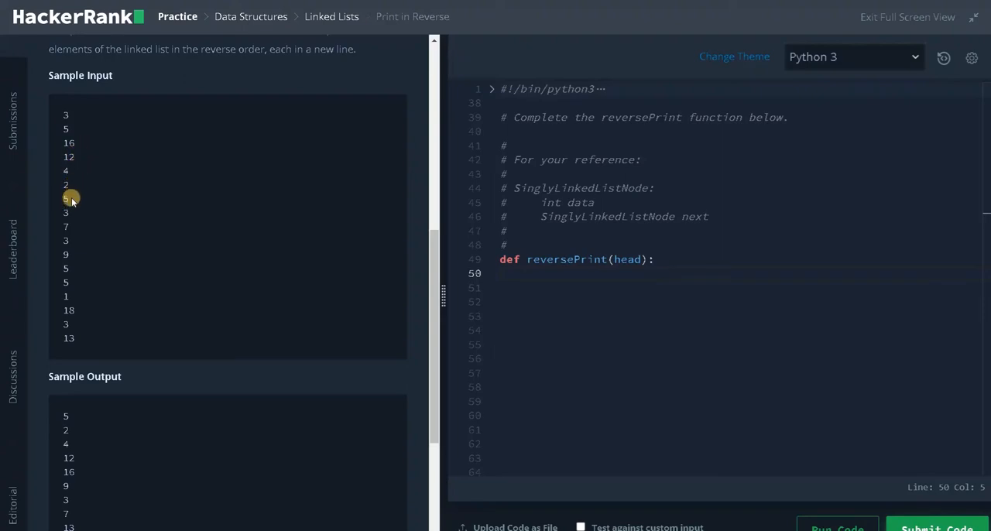
{"action": "mouse_move", "coordinate": [45, 304]}
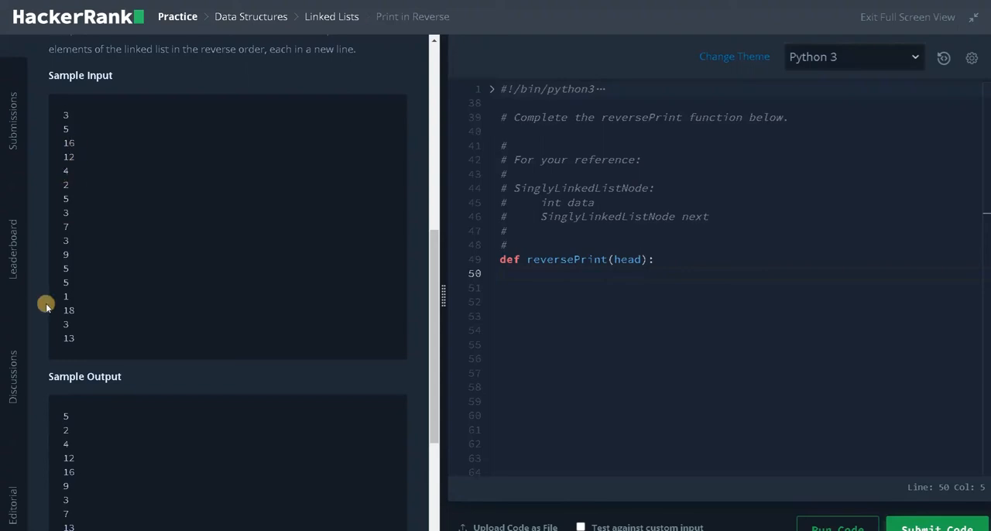
{"action": "scroll", "scroll_direction": "down", "scroll_amount": 3}
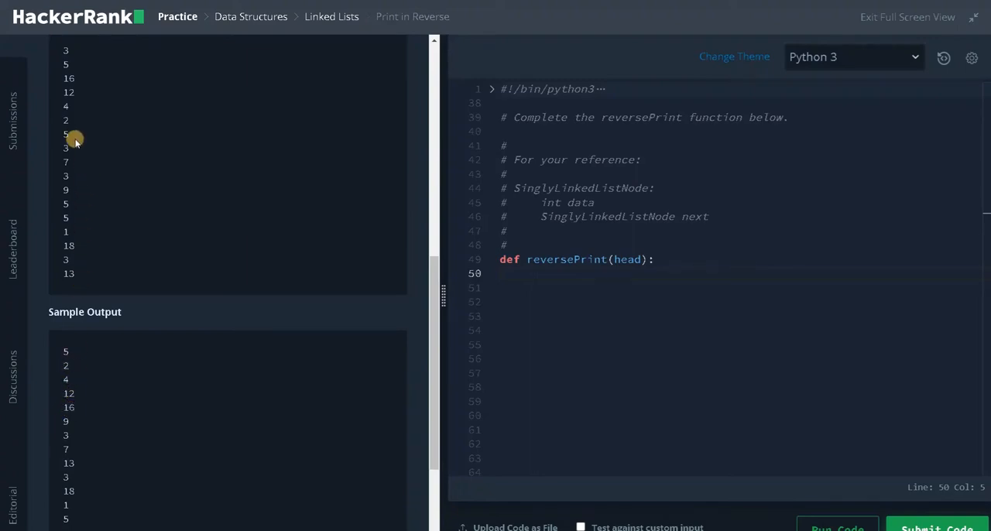
{"action": "mouse_move", "coordinate": [140, 301]}
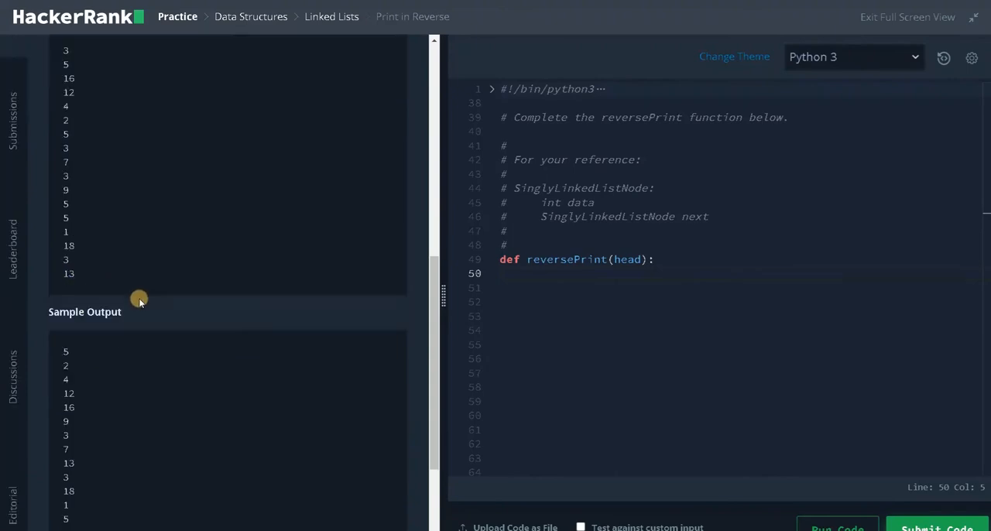
{"action": "scroll", "scroll_direction": "down", "scroll_amount": 3}
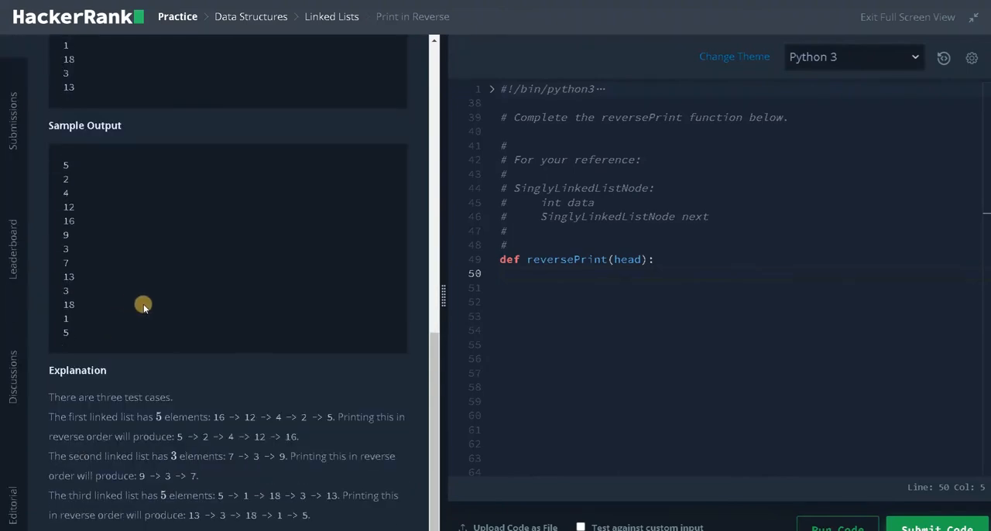
{"action": "mouse_move", "coordinate": [209, 312]}
{"action": "type", "text": "if"}
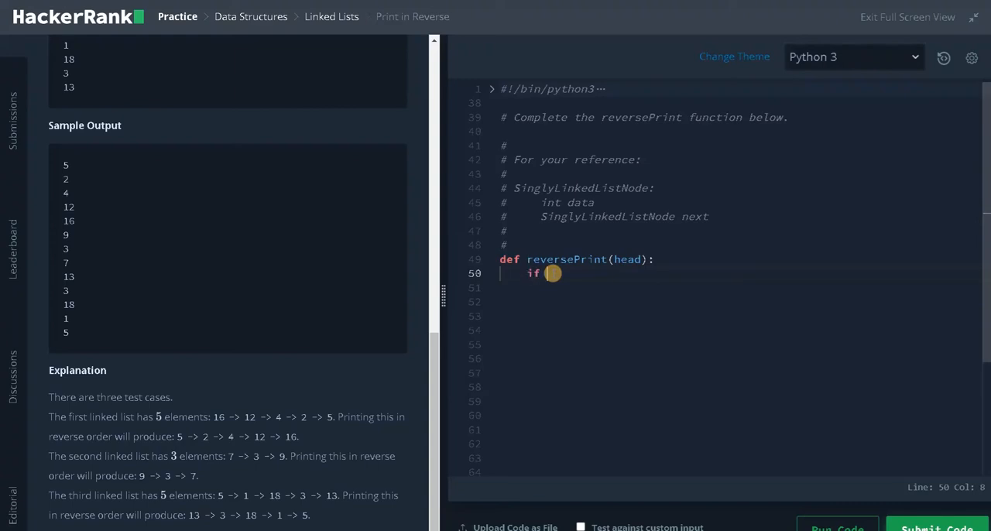
Step: Add the base case 'if head == None: return' to reversePrint
{"action": "type", "text": "head"}
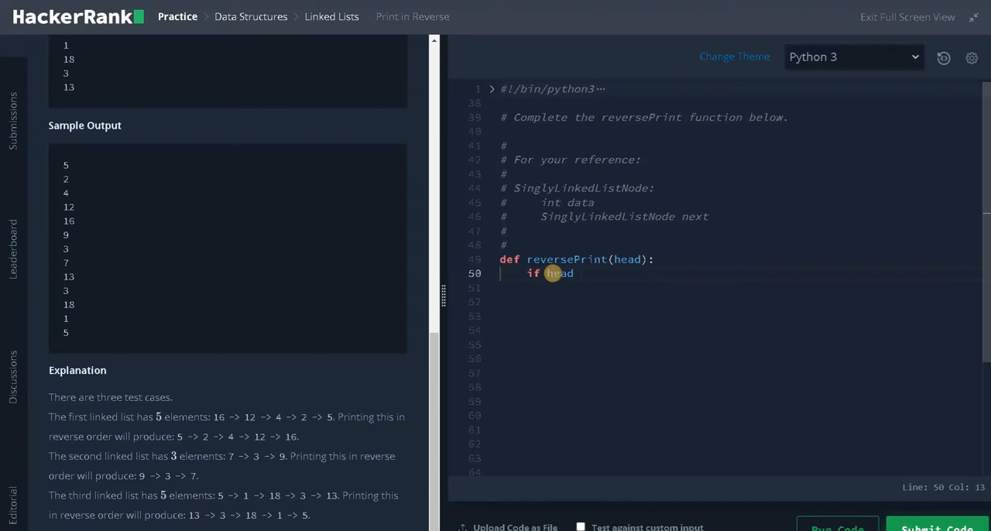
{"action": "type", "text": "== None:"}
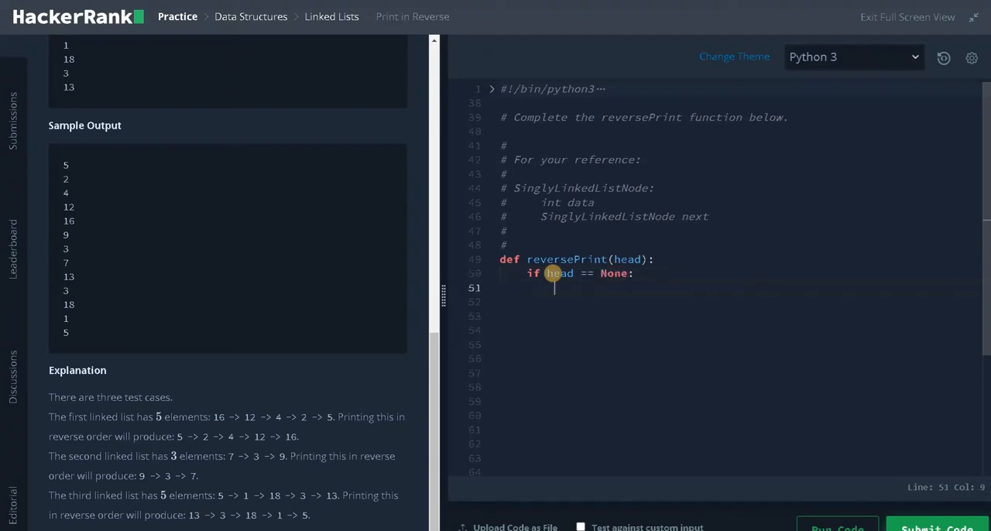
{"action": "type", "text": "return"}
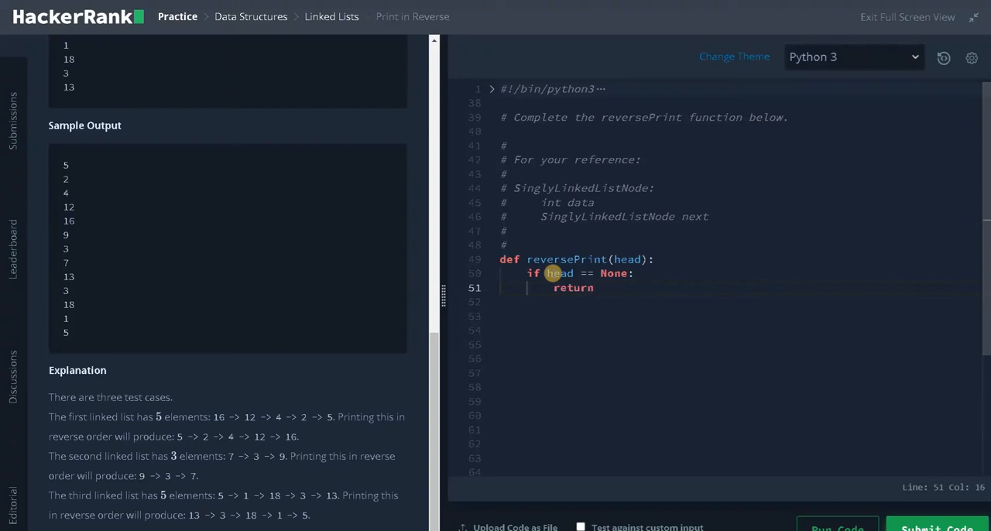
{"action": "key", "text": "Return"}
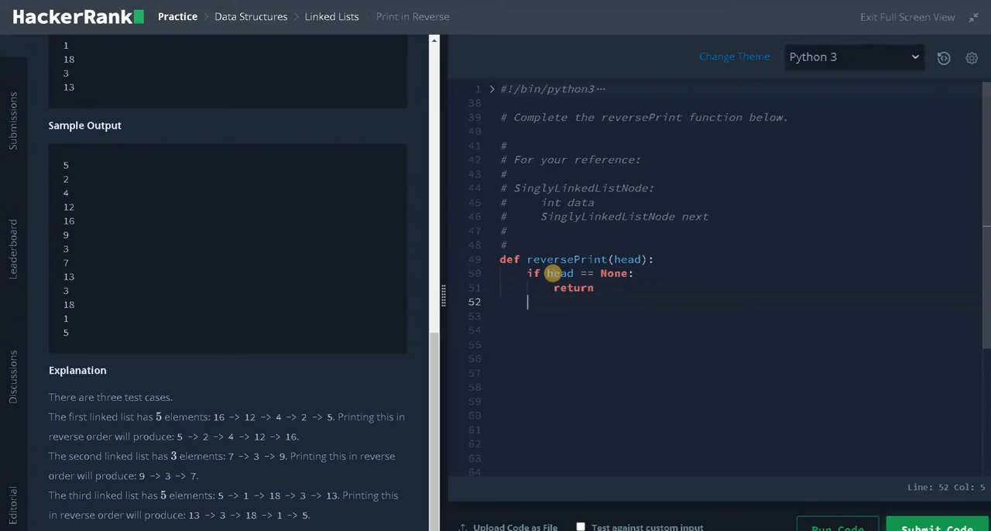
Step: Add the recursive call reversePrint(head.next) followed by print(head.data)
{"action": "type", "text": "reverseP"}
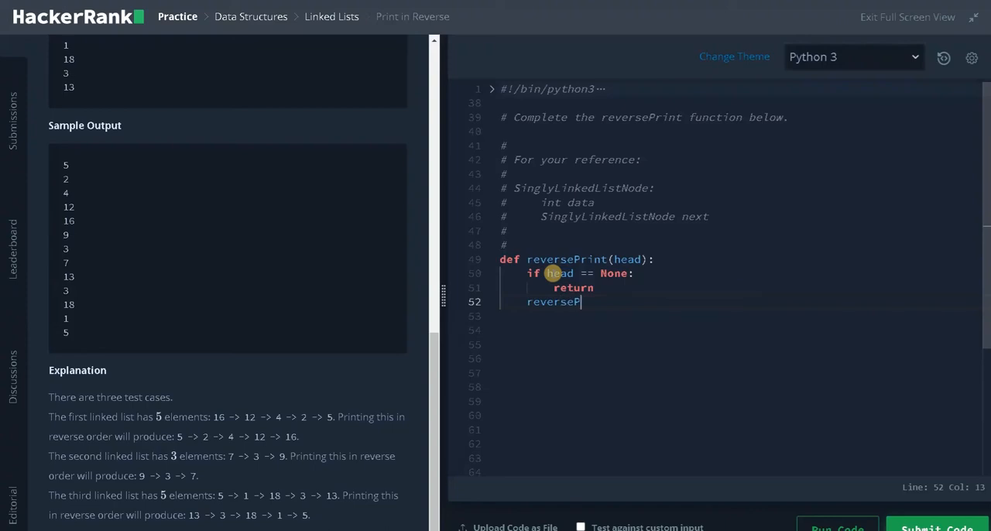
{"action": "type", "text": "rint()"}
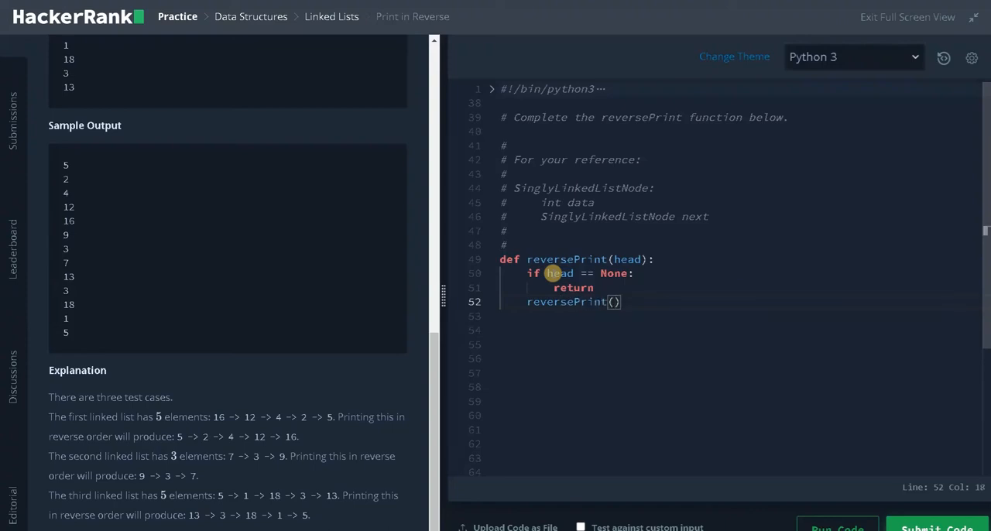
{"action": "type", "text": "head"}
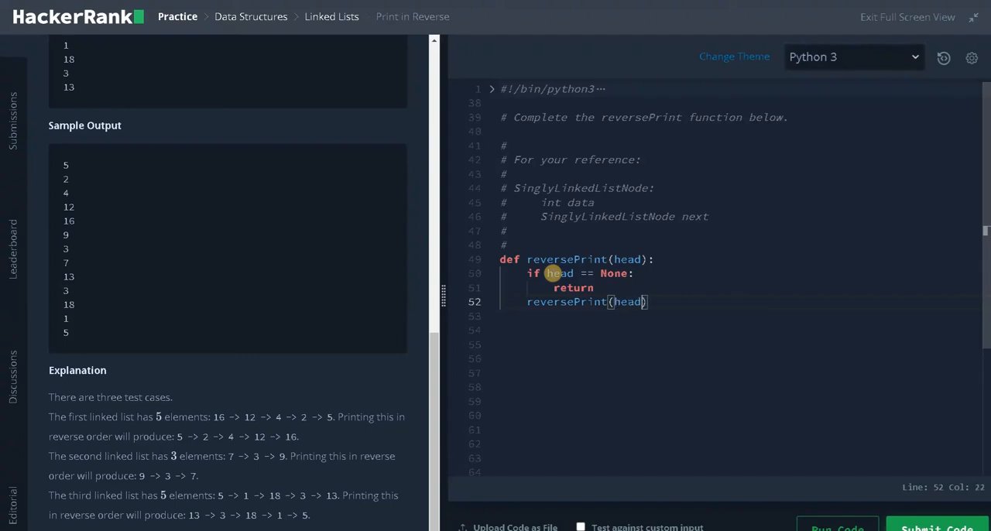
{"action": "type", "text": ".next"}
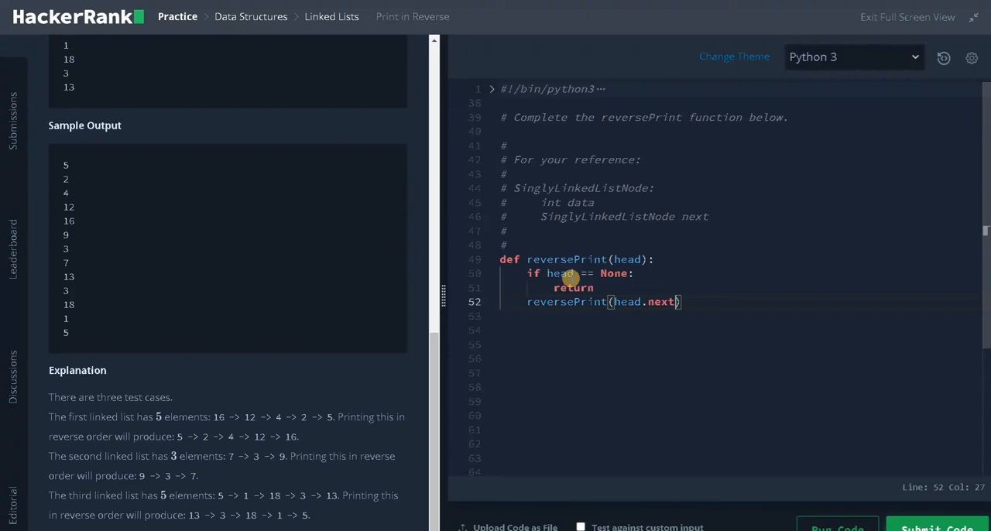
{"action": "mouse_move", "coordinate": [606, 314]}
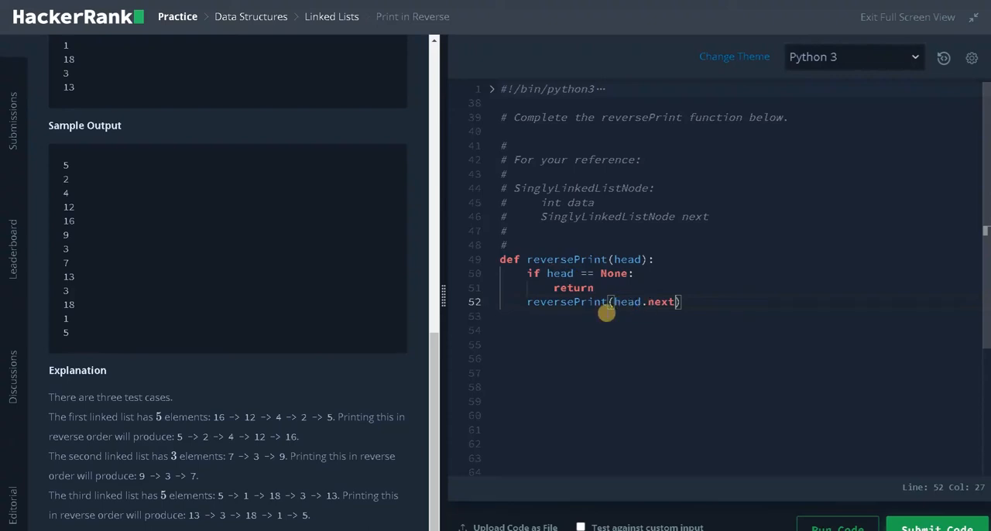
{"action": "mouse_move", "coordinate": [618, 315]}
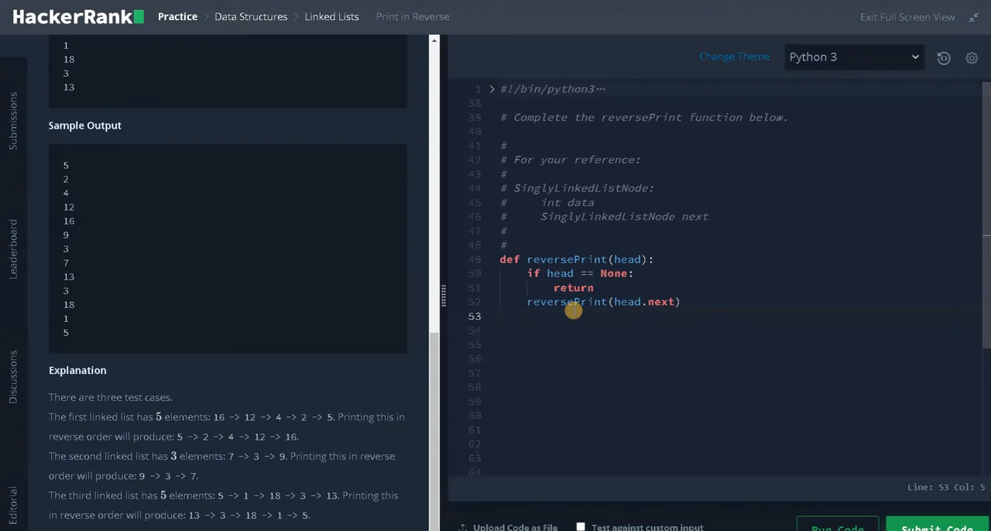
{"action": "type", "text": "print(head)"}
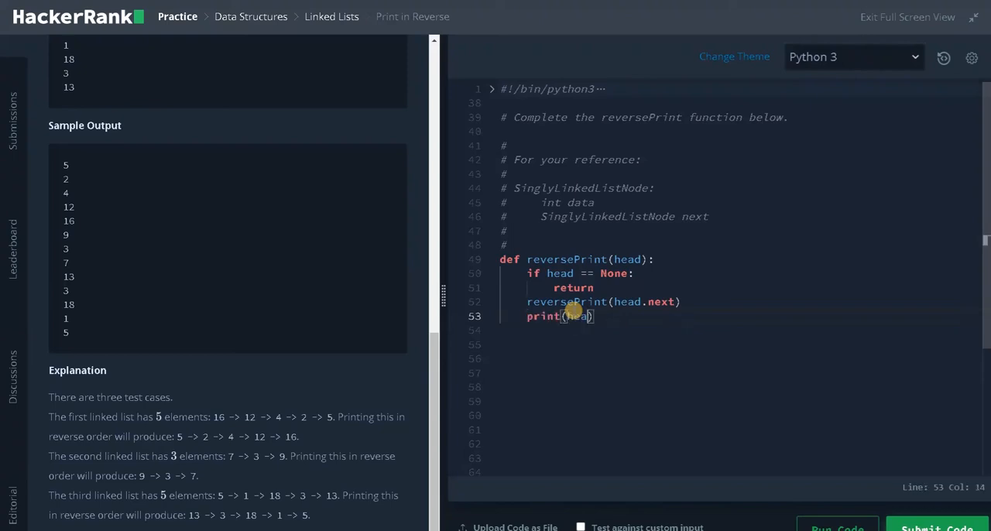
{"action": "type", "text": ".data"}
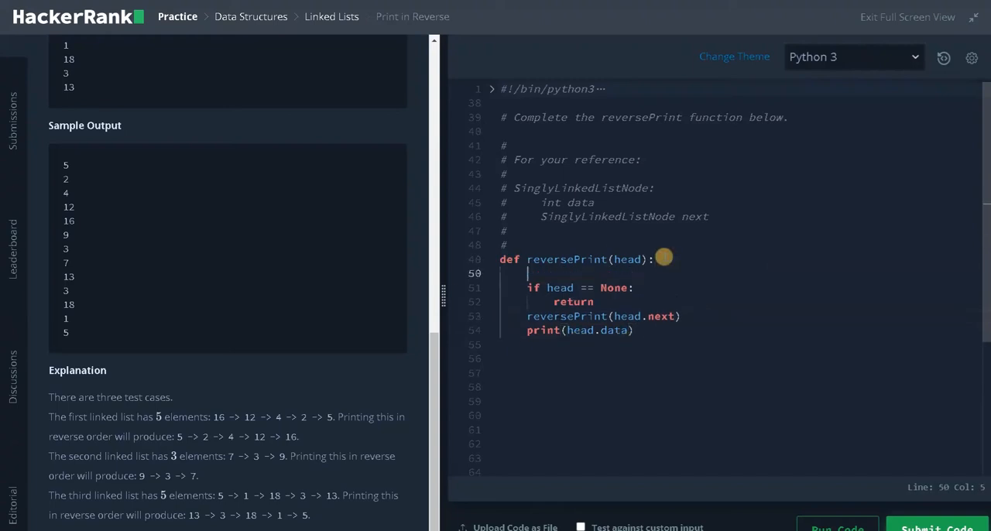
Step: Add a '# base case' comment above the None check
{"action": "type", "text": "# base case"}
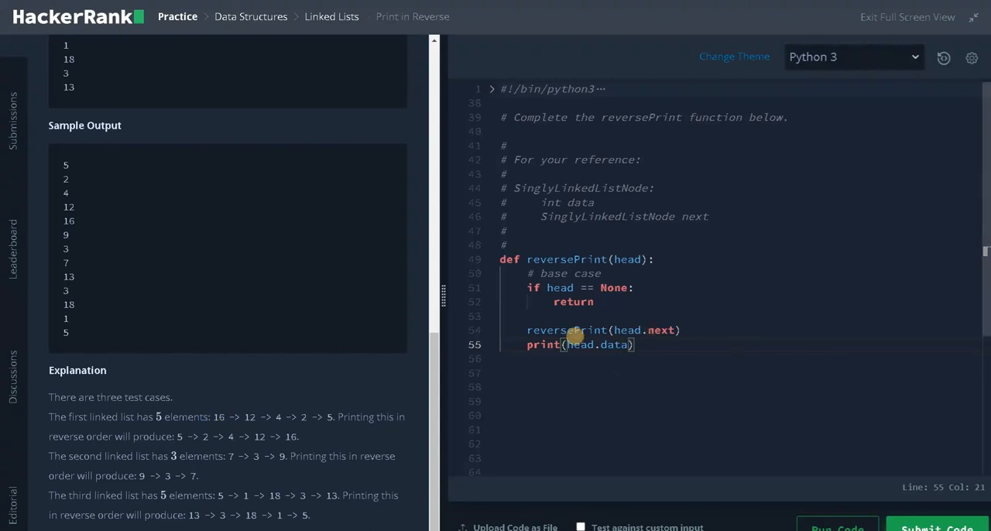
{"action": "mouse_move", "coordinate": [245, 418]}
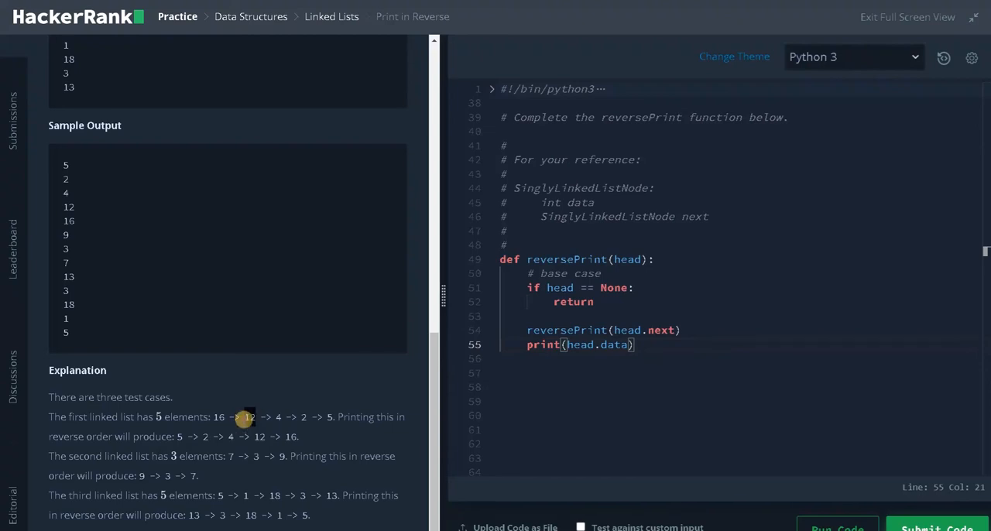
{"action": "mouse_move", "coordinate": [322, 425]}
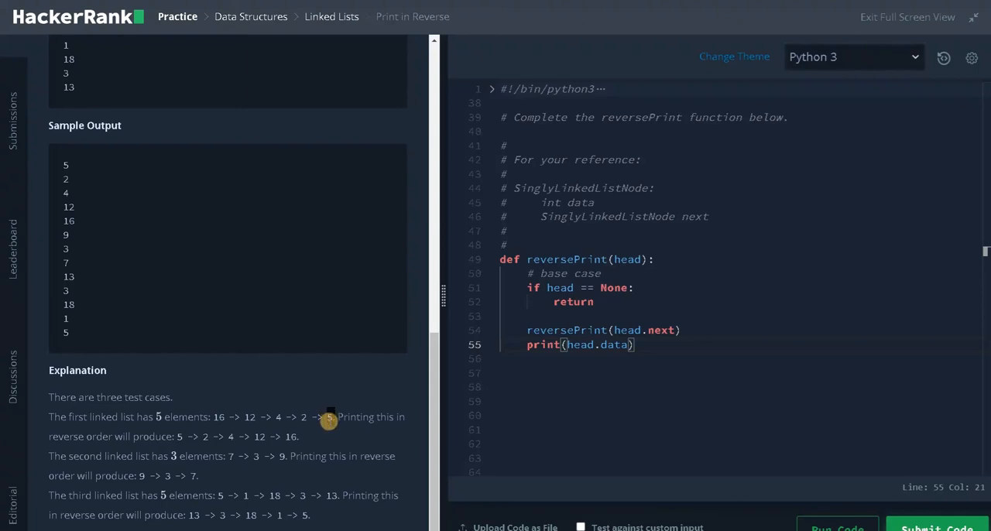
{"action": "mouse_move", "coordinate": [339, 417]}
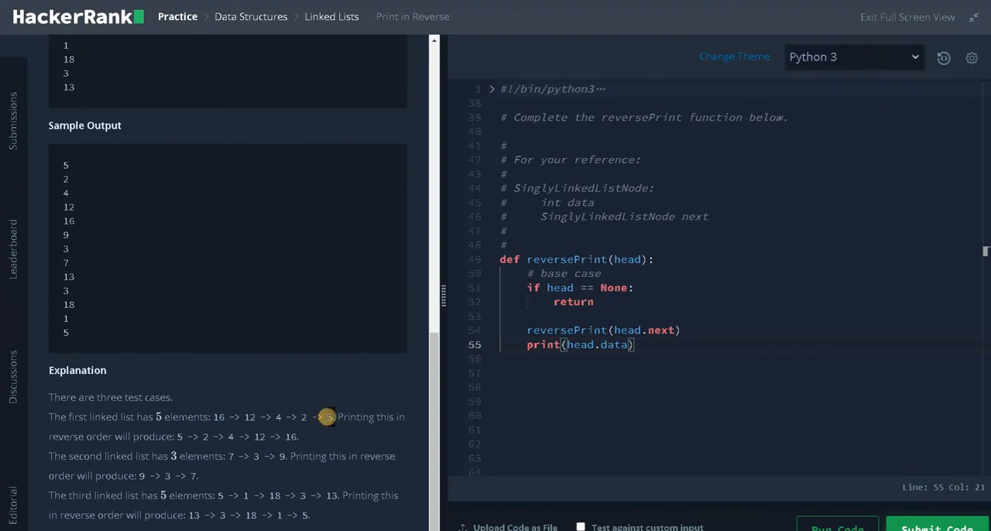
{"action": "mouse_move", "coordinate": [321, 401]}
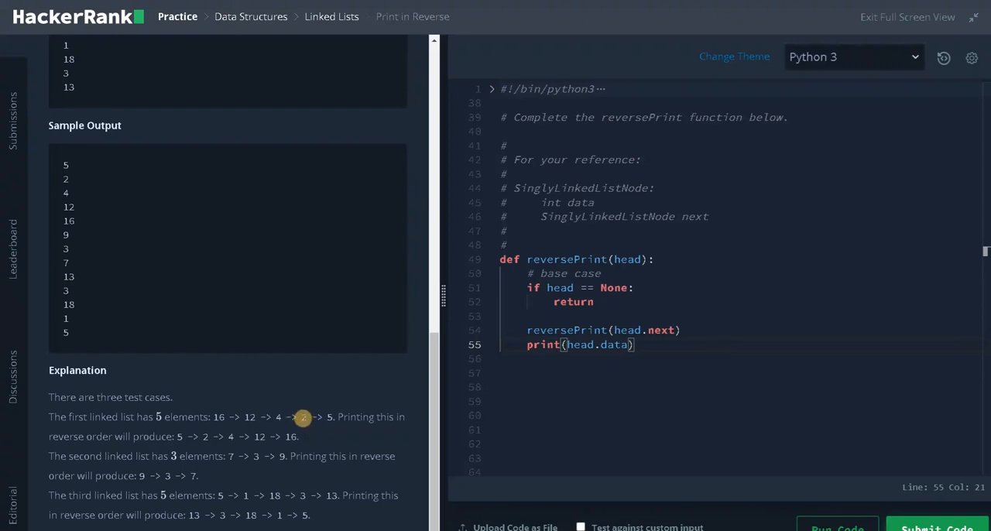
{"action": "mouse_move", "coordinate": [284, 417]}
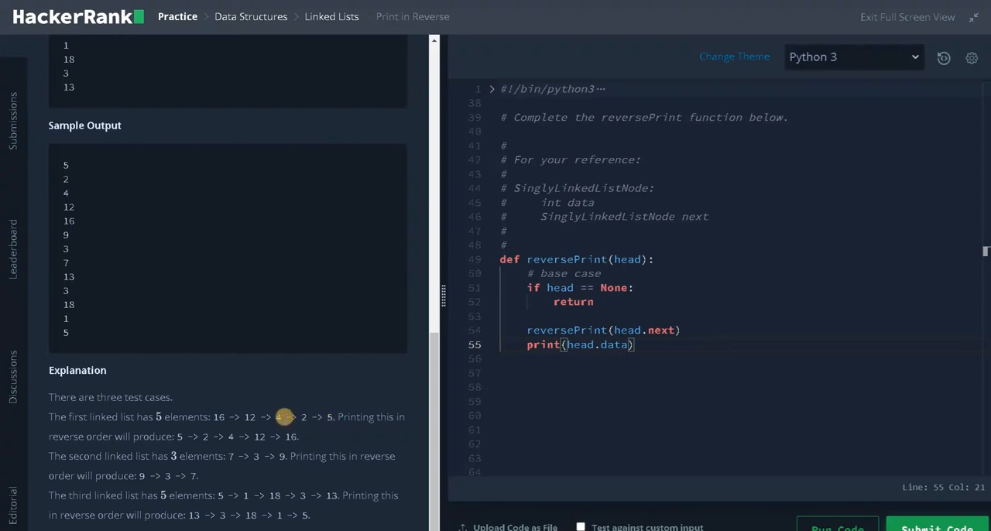
{"action": "mouse_move", "coordinate": [330, 416]}
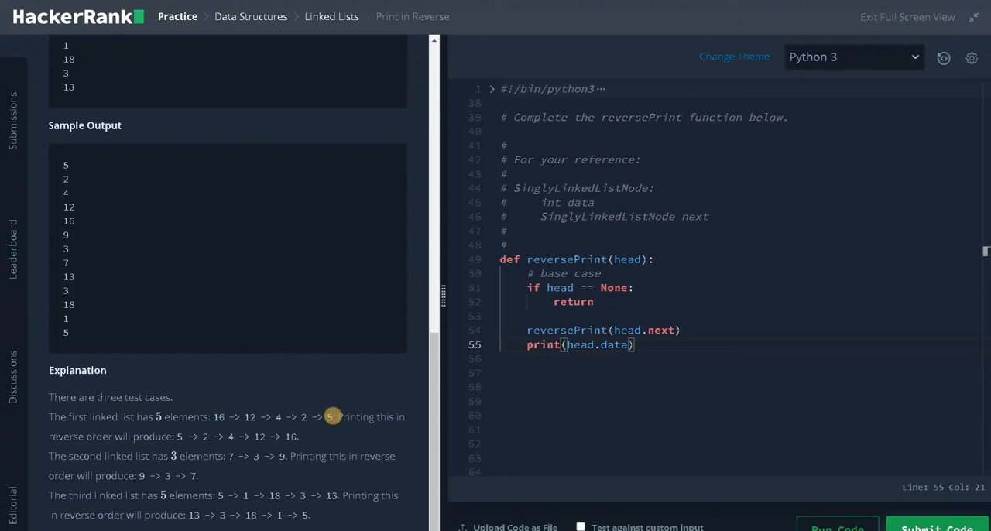
{"action": "mouse_move", "coordinate": [645, 431]}
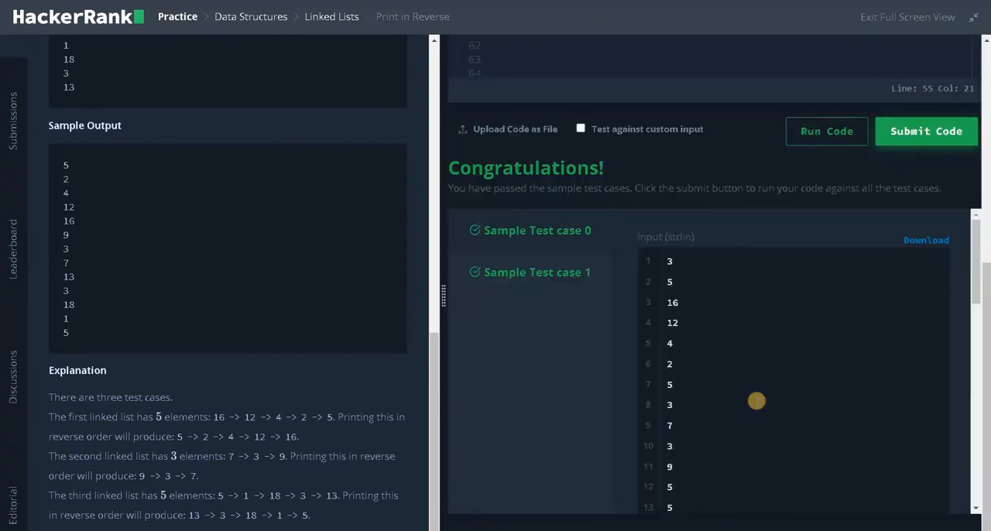
{"action": "mouse_move", "coordinate": [757, 404]}
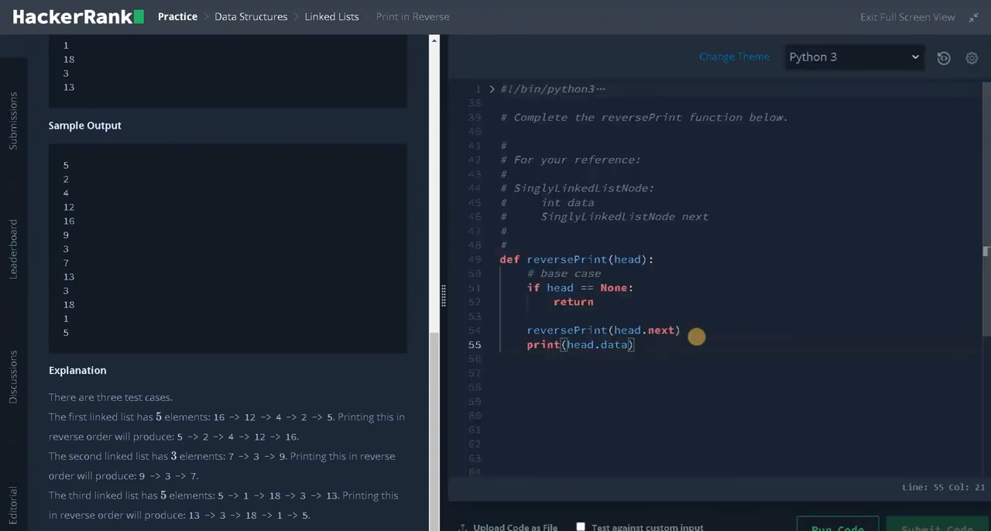
Step: Submit the reversePrint solution against all test cases
{"action": "left_click", "coordinate": [925, 262]}
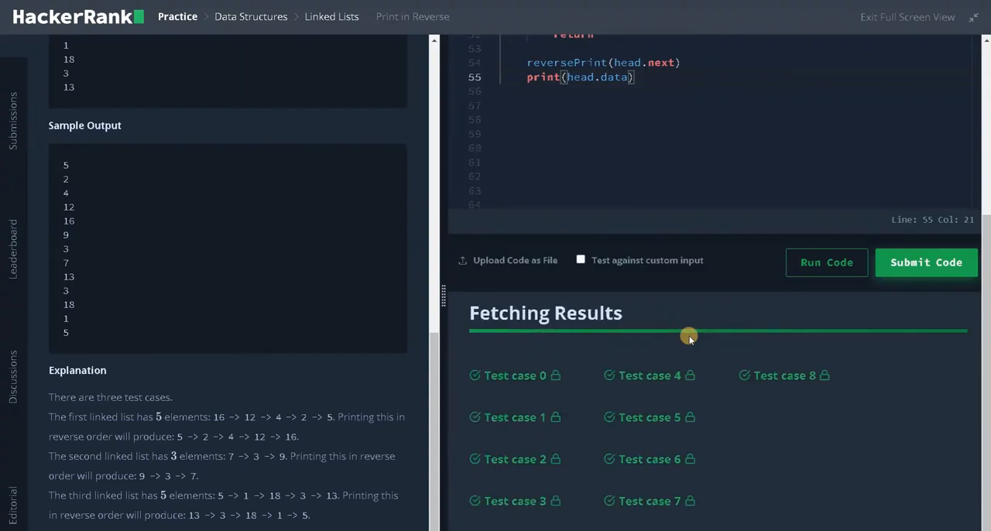